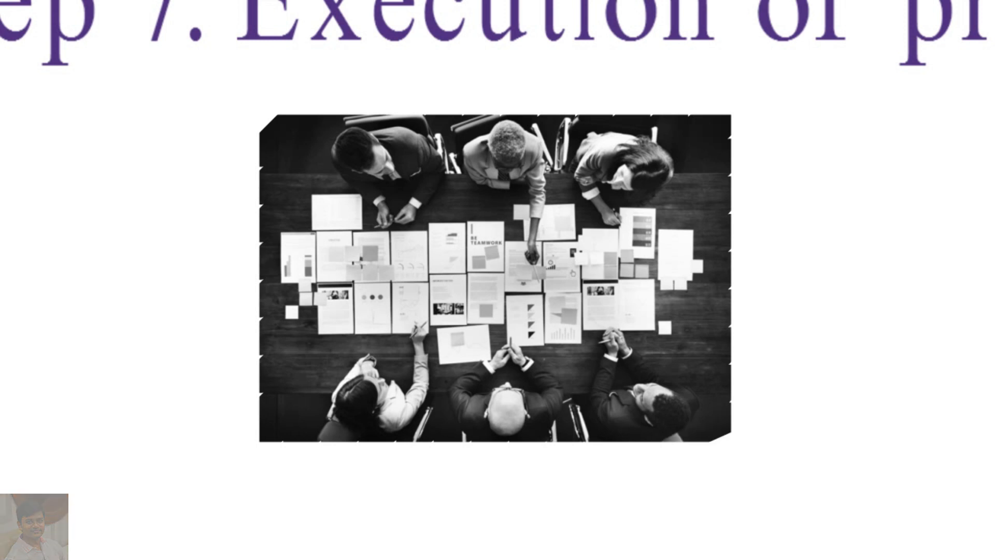
scroll("down", 3)
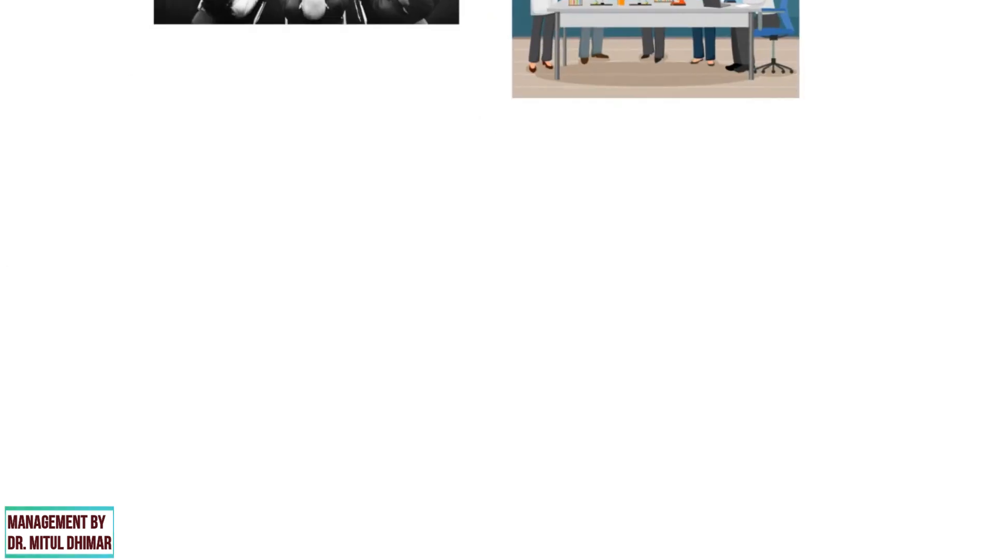